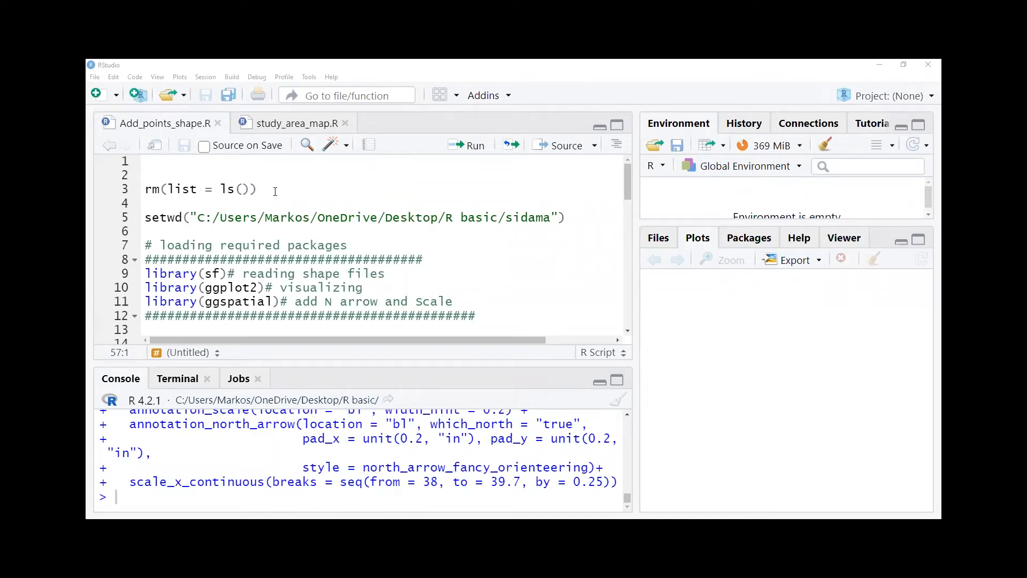
Run lines 3–16, from rm(list = ls()) through st_read, loading 1082 districts into ETH_shape
click(283, 195)
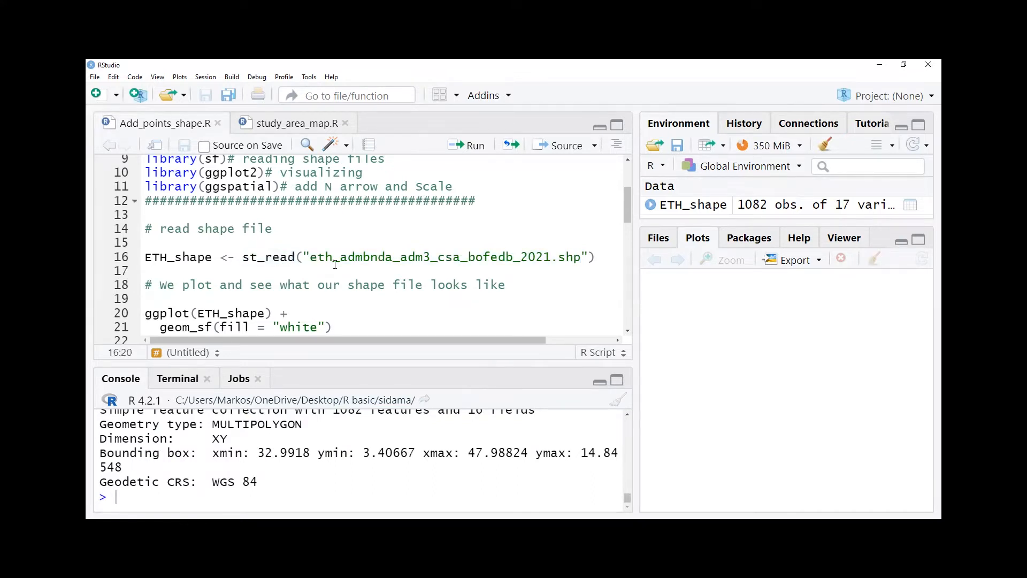
Highlight the shapefile read, the ETH_shape name and the file name, then plot with white fill
double_click(267, 257)
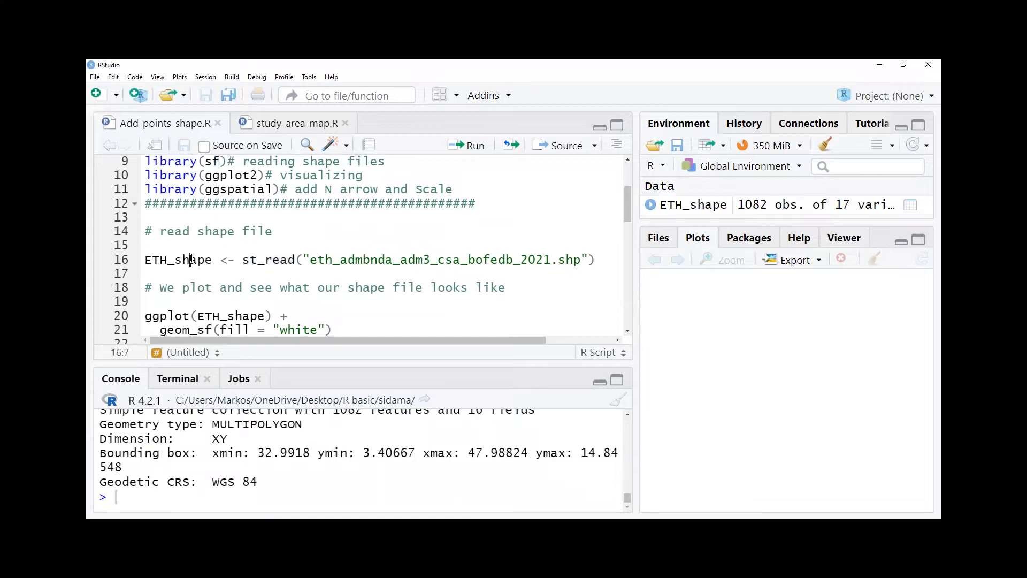
double_click(177, 260)
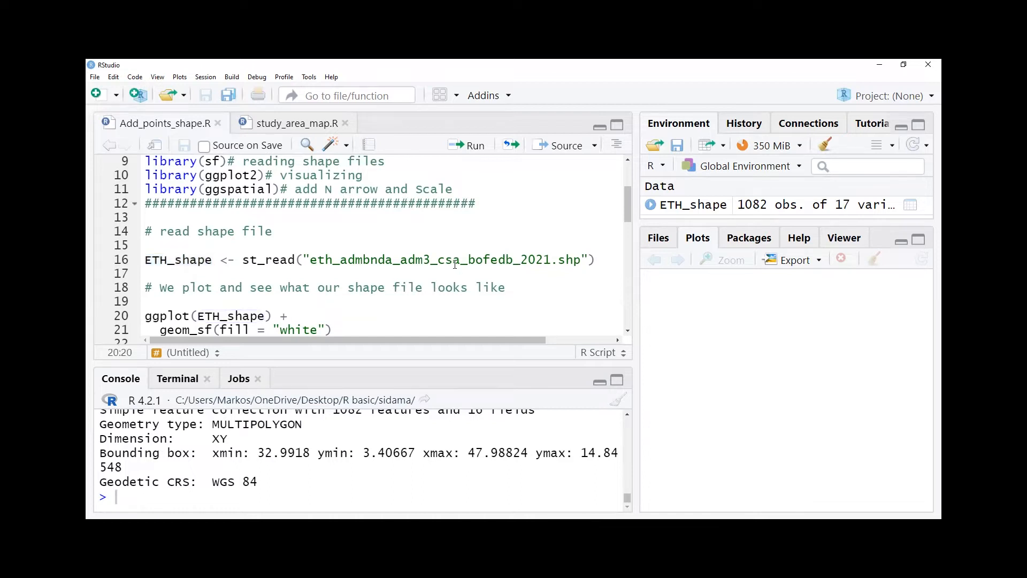
double_click(444, 259)
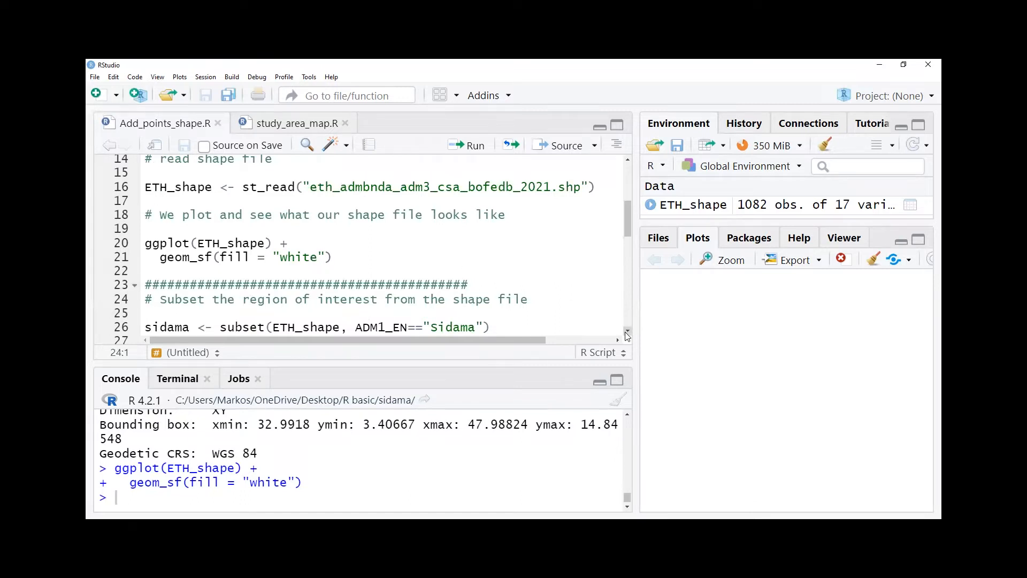
Scroll to the region-subsetting section while the national map renders, and select subset line 26
scroll(down, 3)
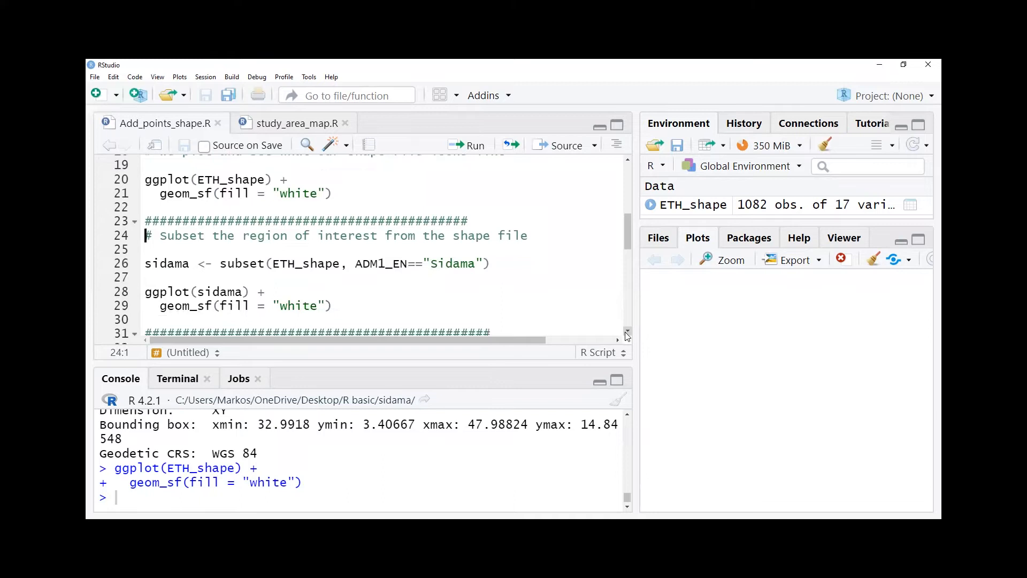
mouse_move(540, 238)
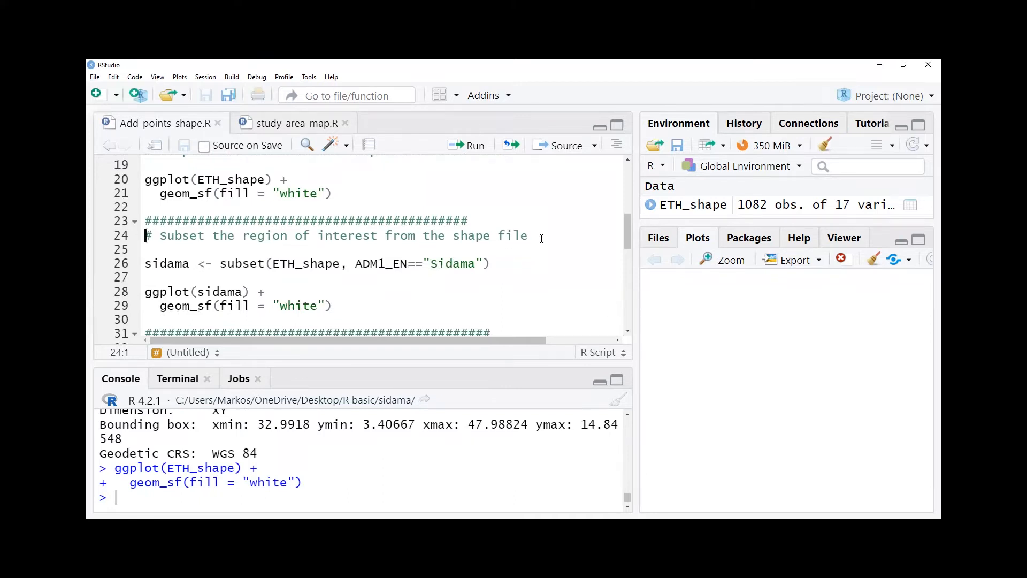
click(467, 145)
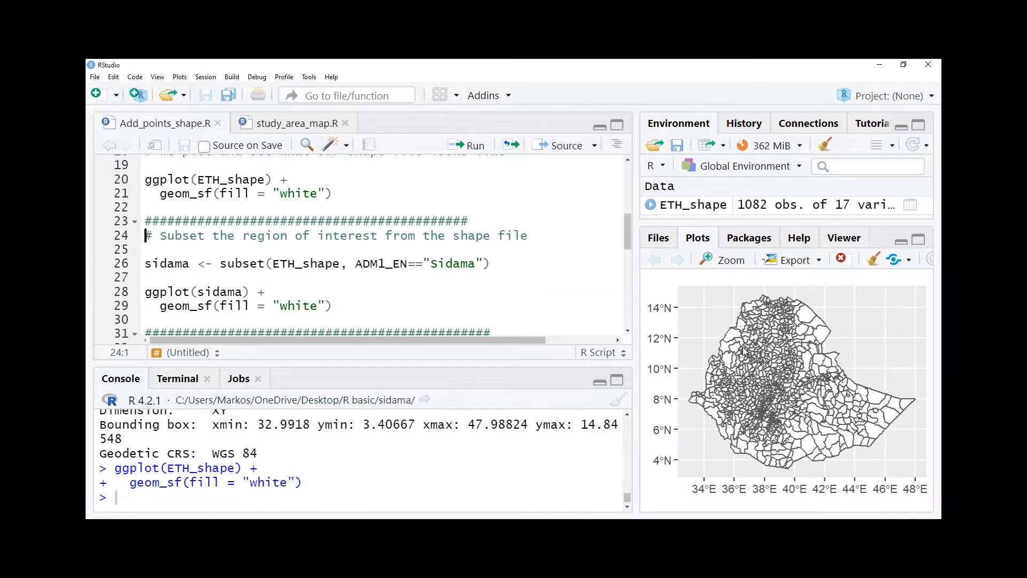
mouse_move(642, 360)
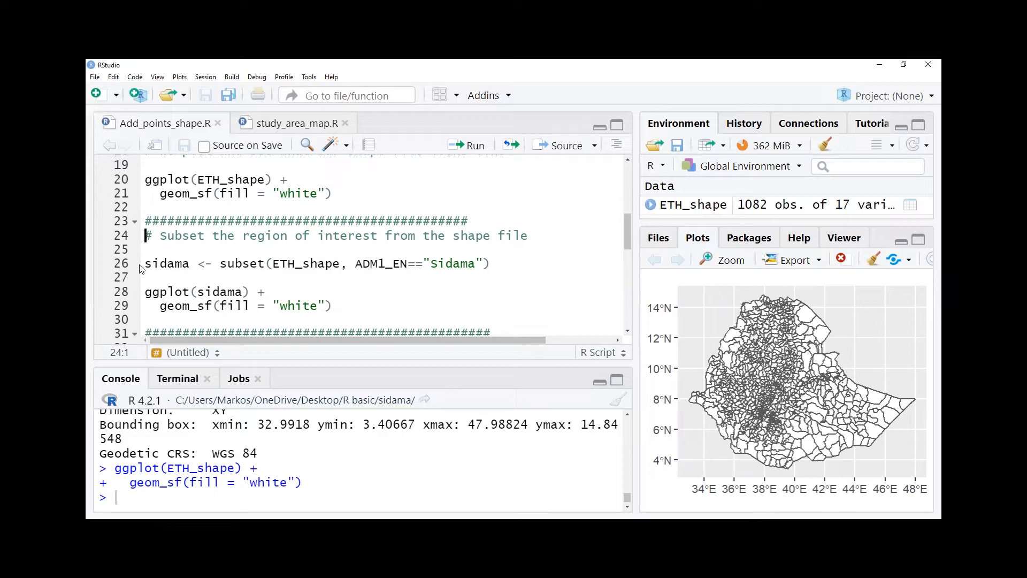
click(464, 171)
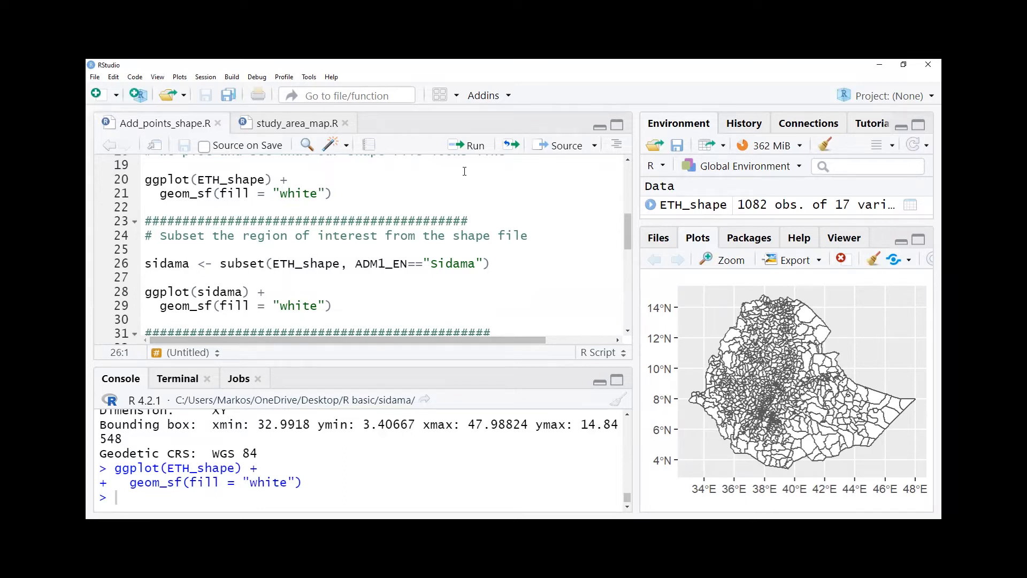
mouse_move(402, 281)
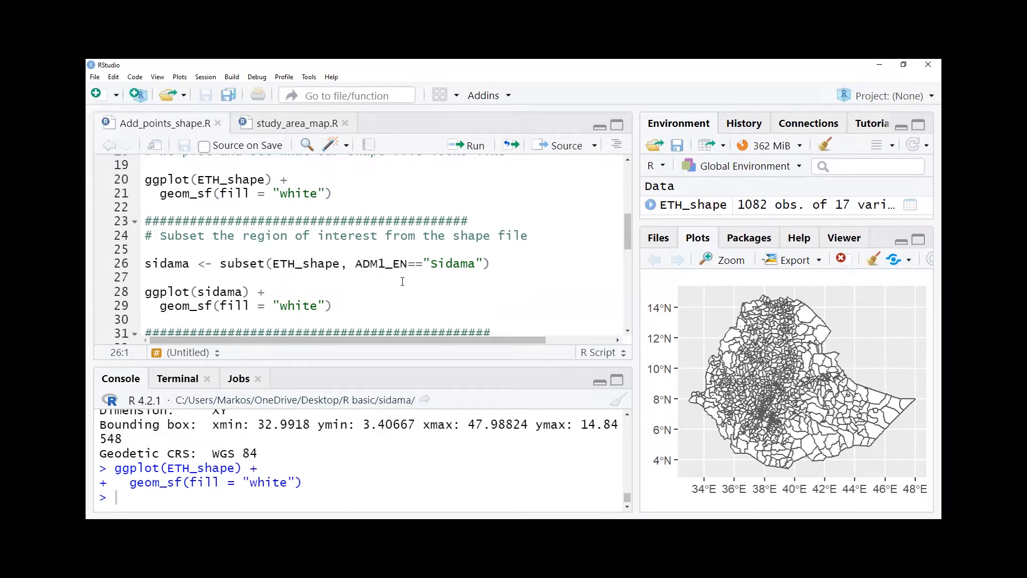
mouse_move(483, 152)
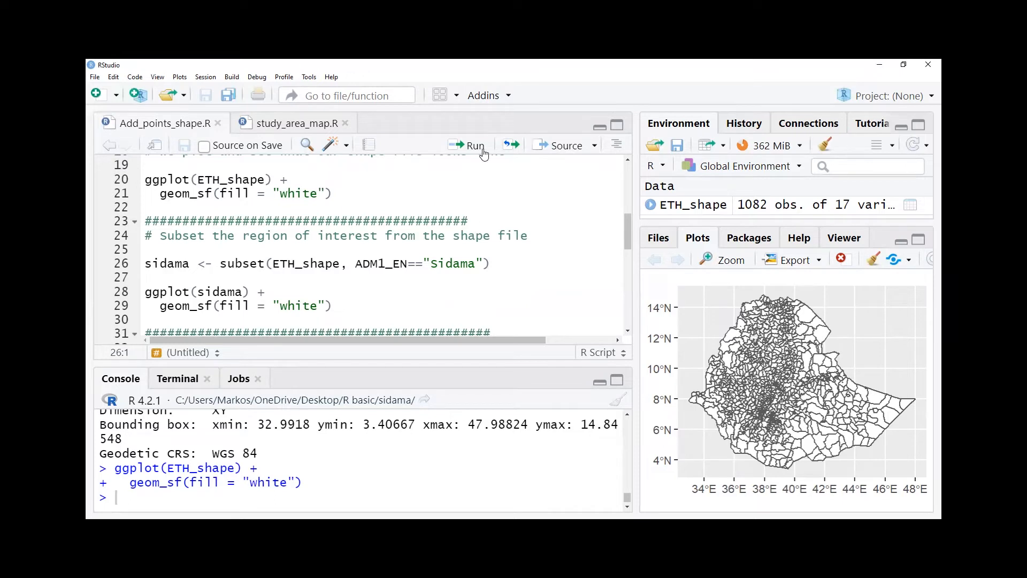
mouse_move(473, 144)
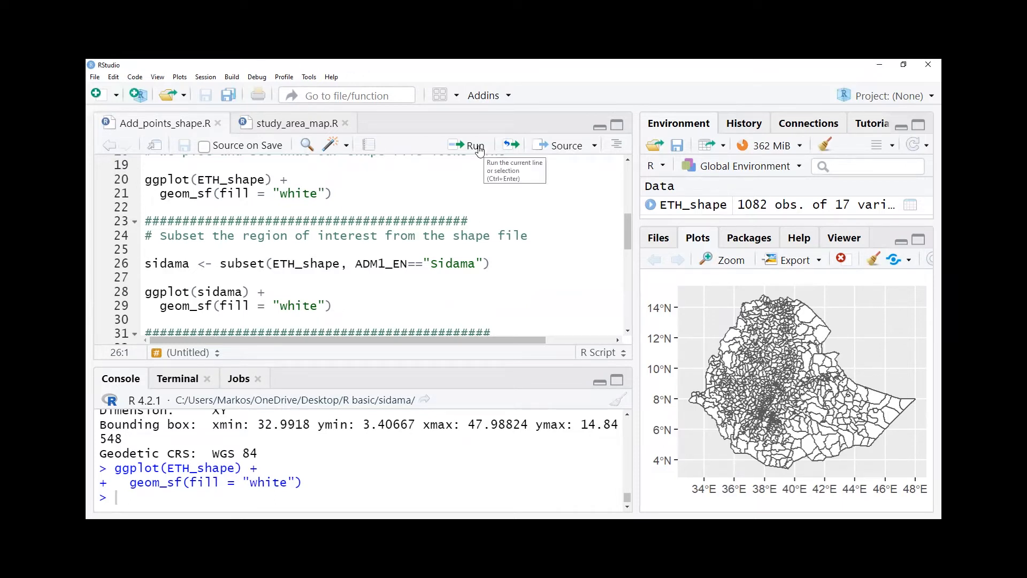
Run sidama <- subset(...) for 37 districts and plot them with white fill
click(470, 146)
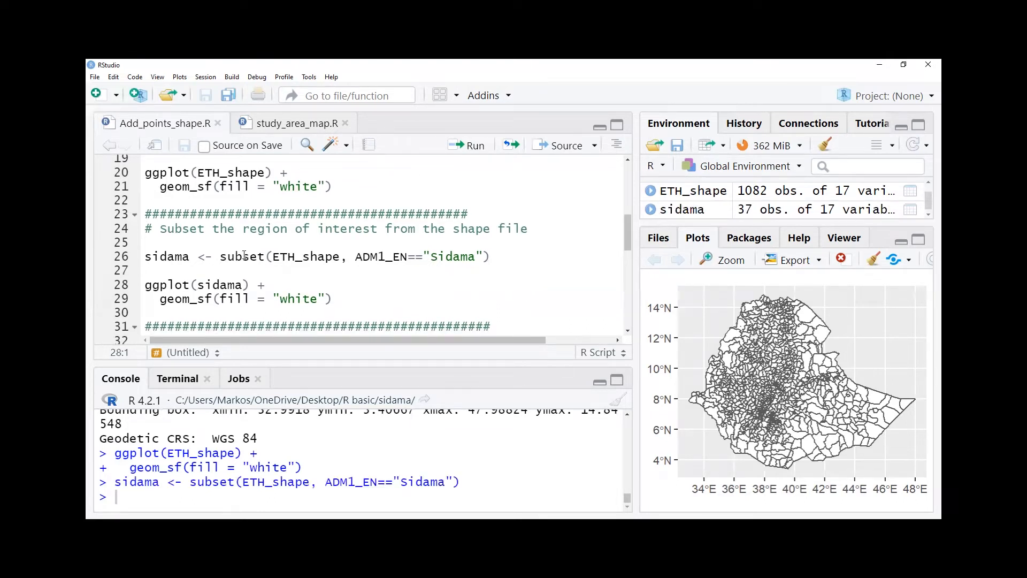
double_click(242, 256)
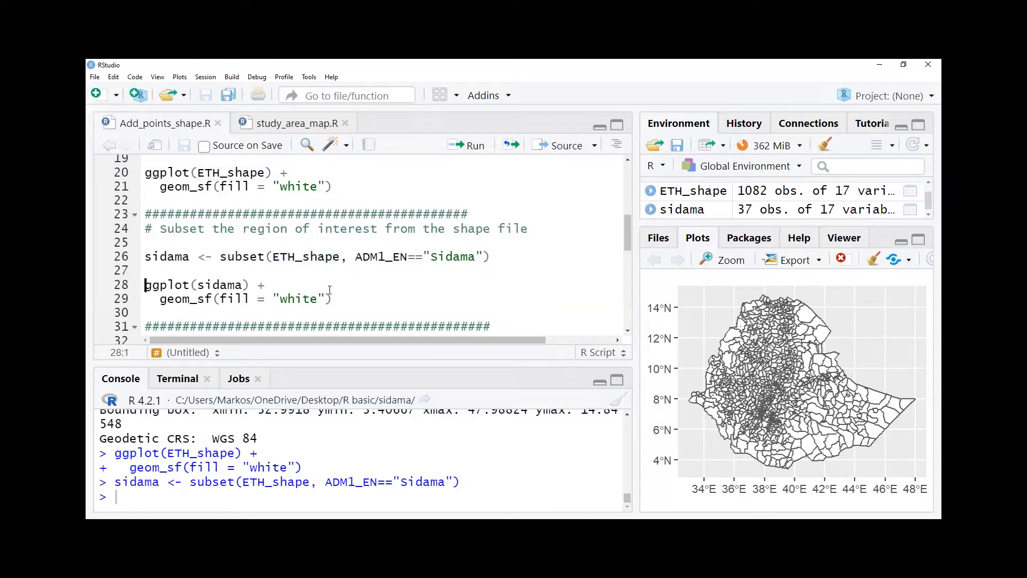
mouse_move(413, 263)
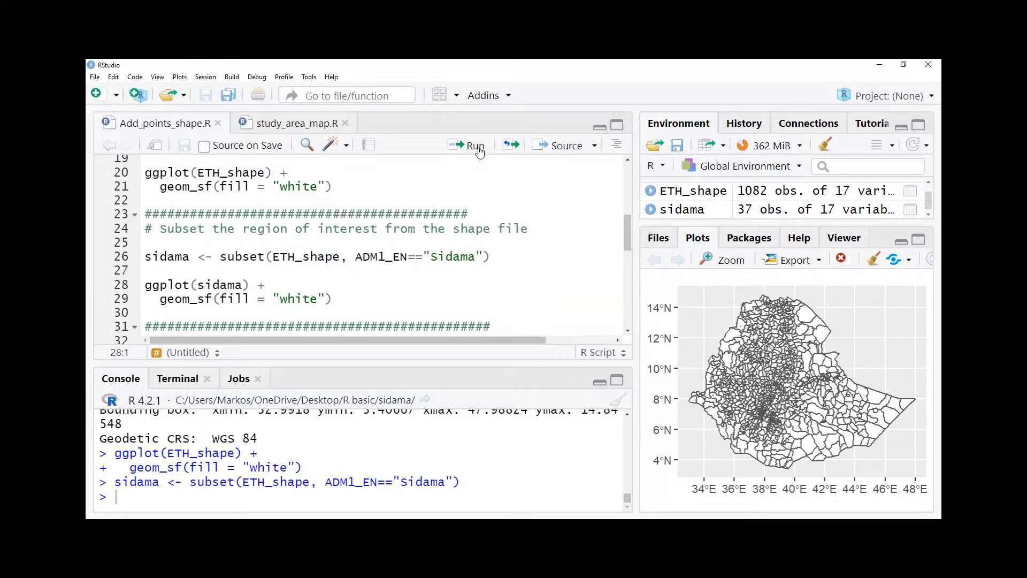
click(471, 146)
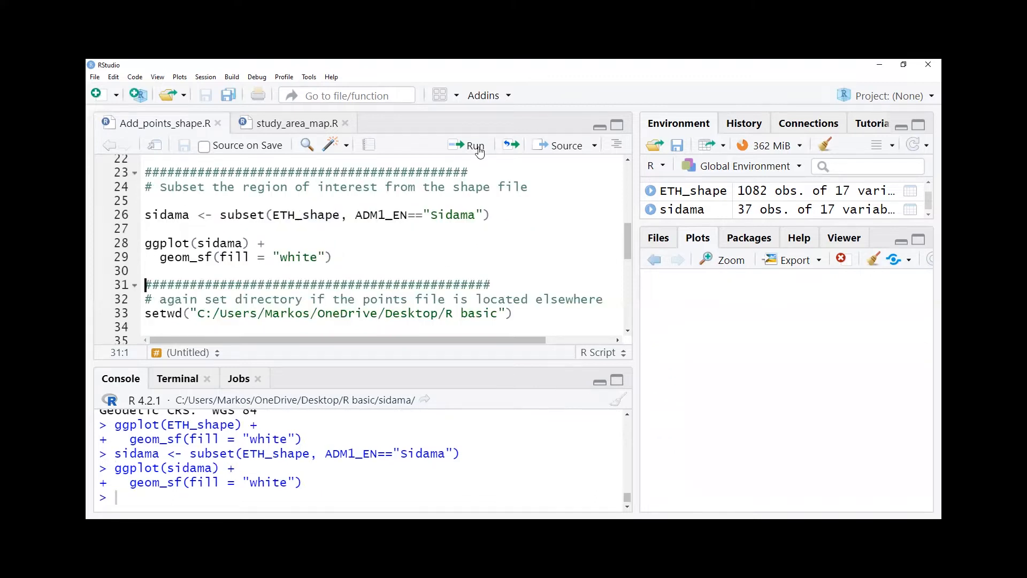
click(474, 145)
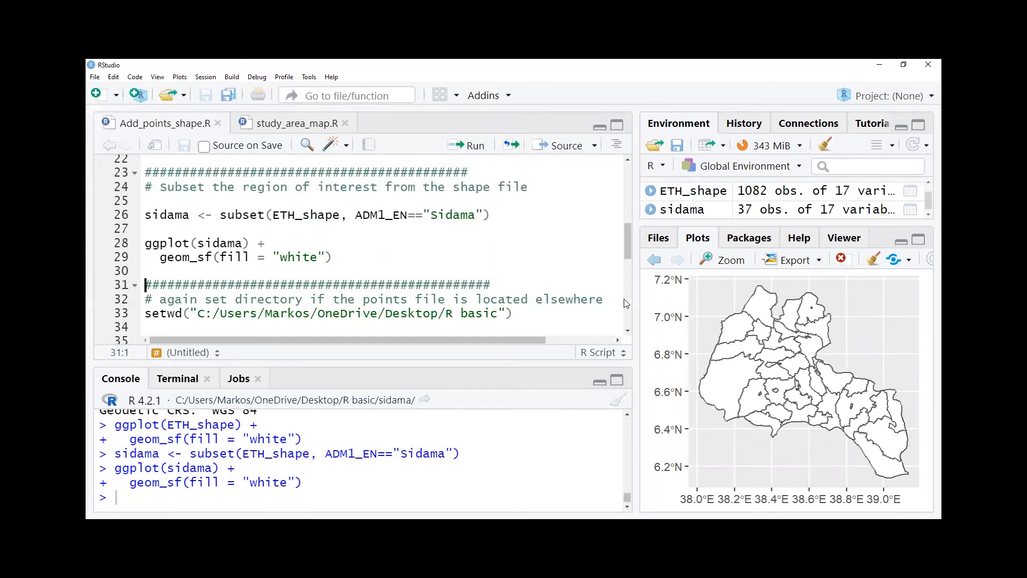
mouse_move(847, 310)
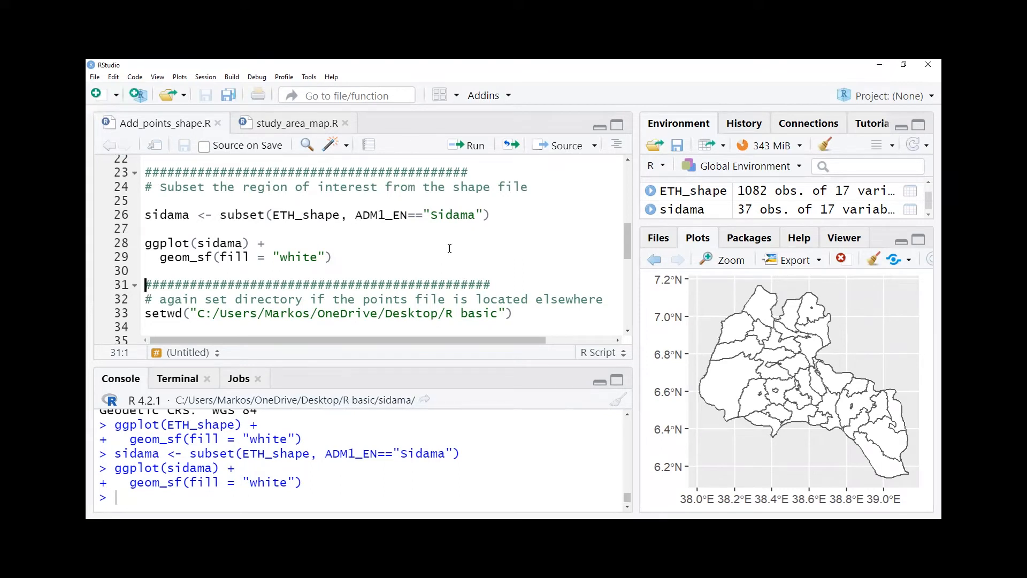
mouse_move(750, 326)
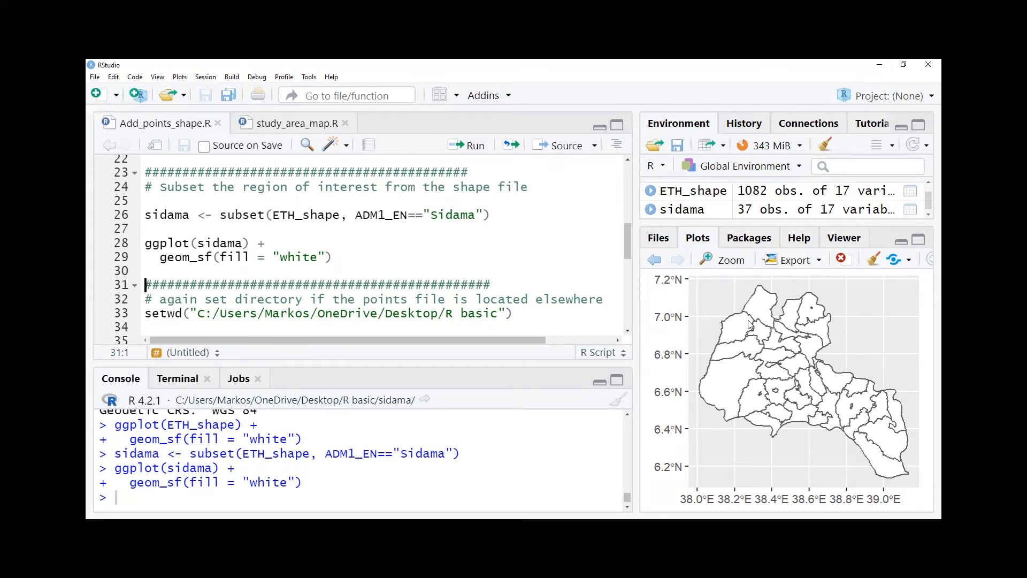
mouse_move(717, 324)
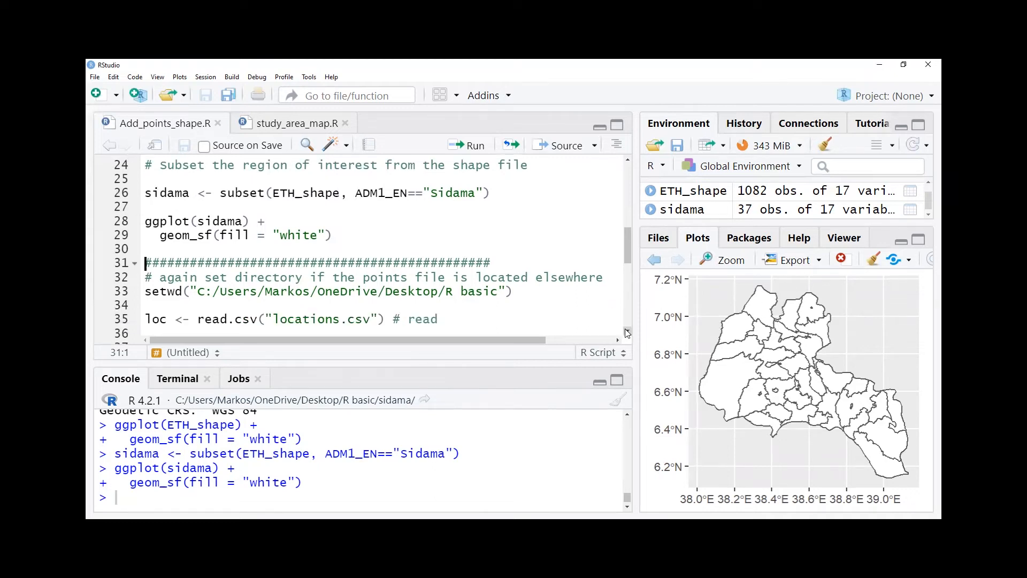
Run loc <- read.csv("locations.csv") and print its 13 rows of names, lat and lon
scroll(down, 3)
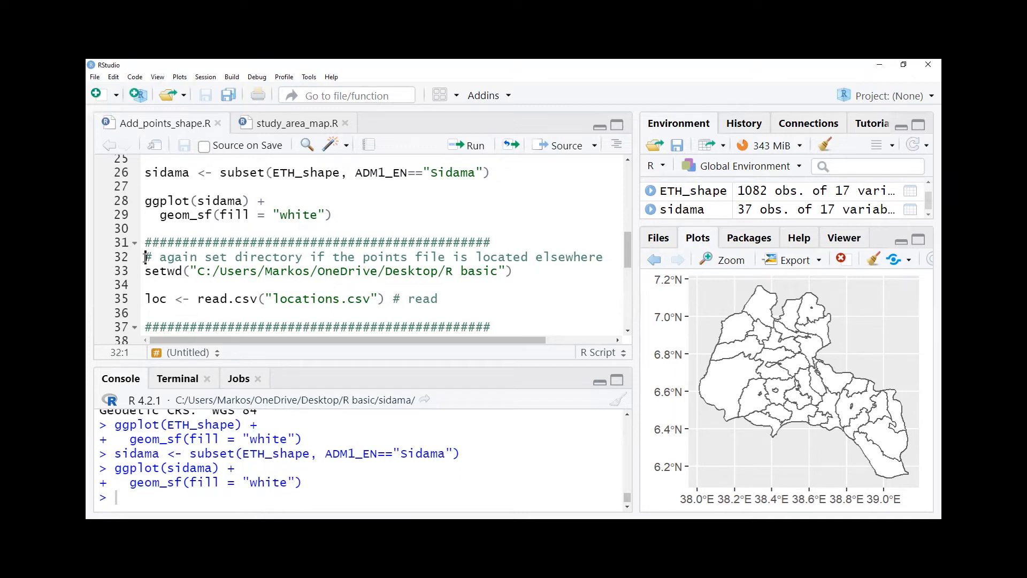
mouse_move(256, 315)
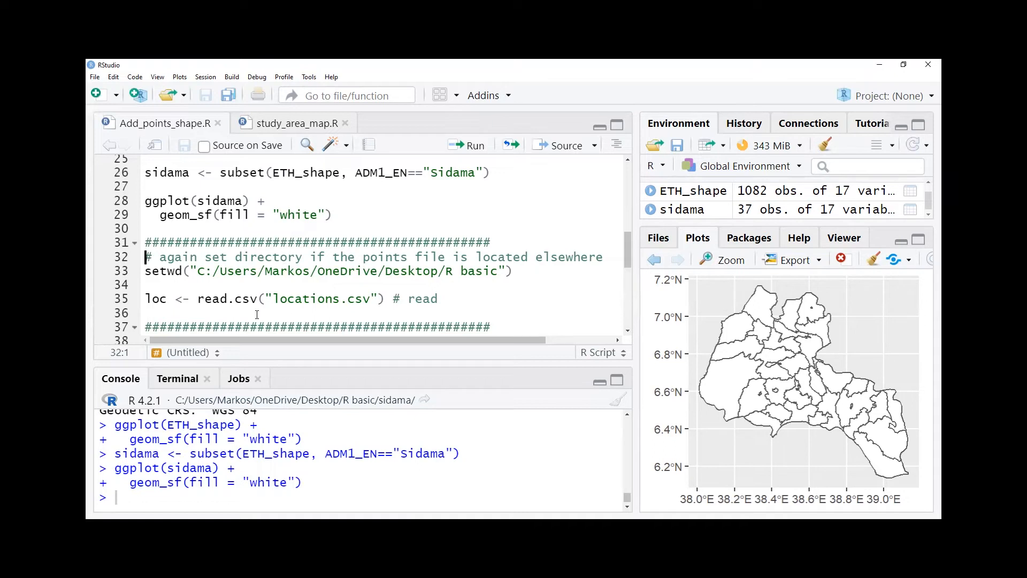
mouse_move(186, 271)
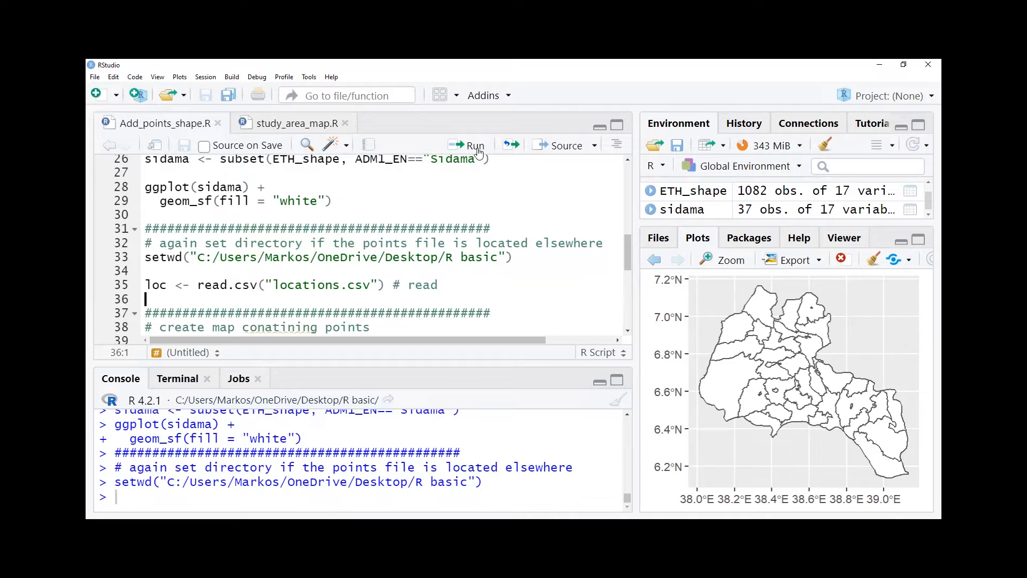
mouse_move(473, 145)
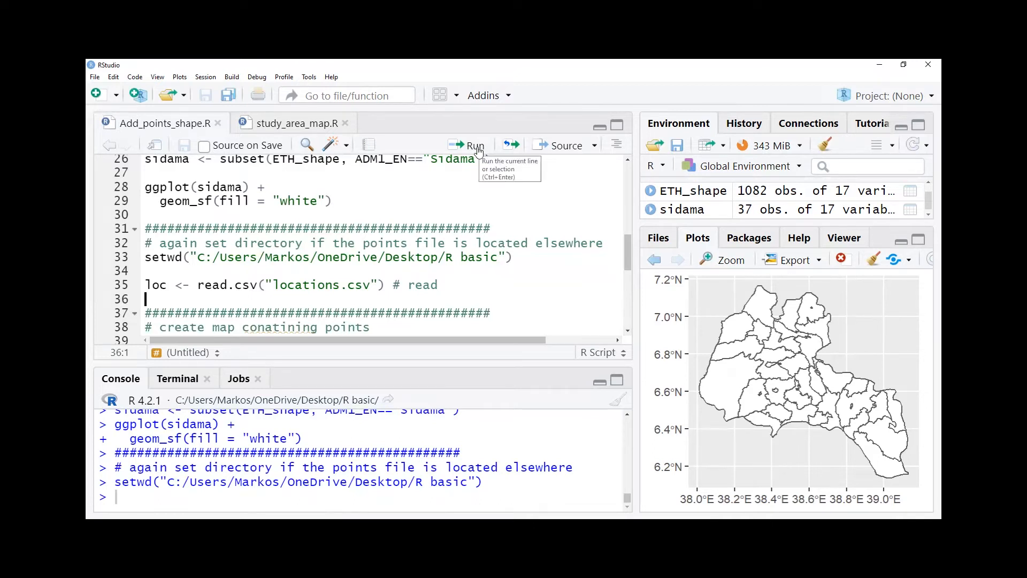
mouse_move(370, 284)
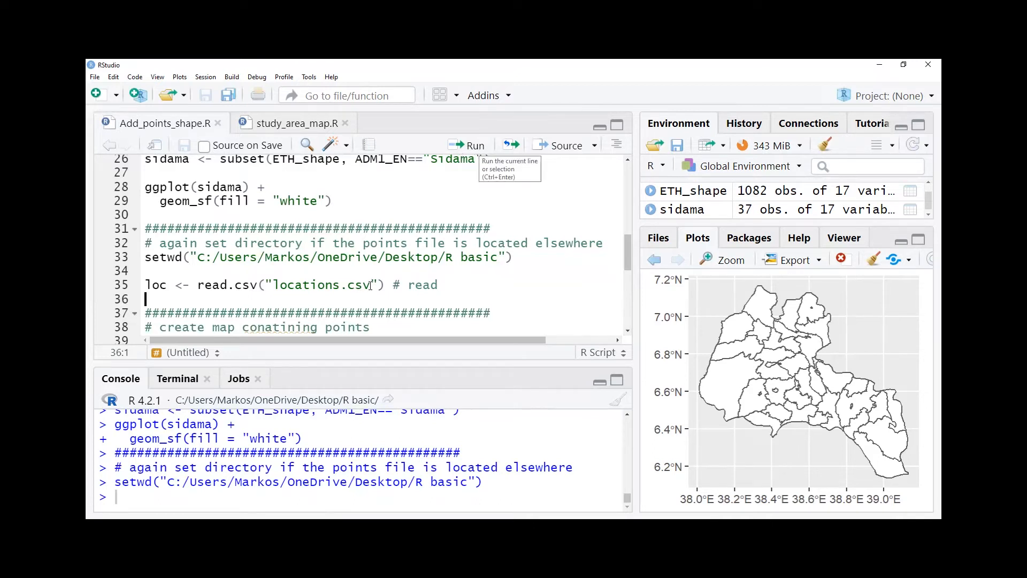
double_click(321, 284)
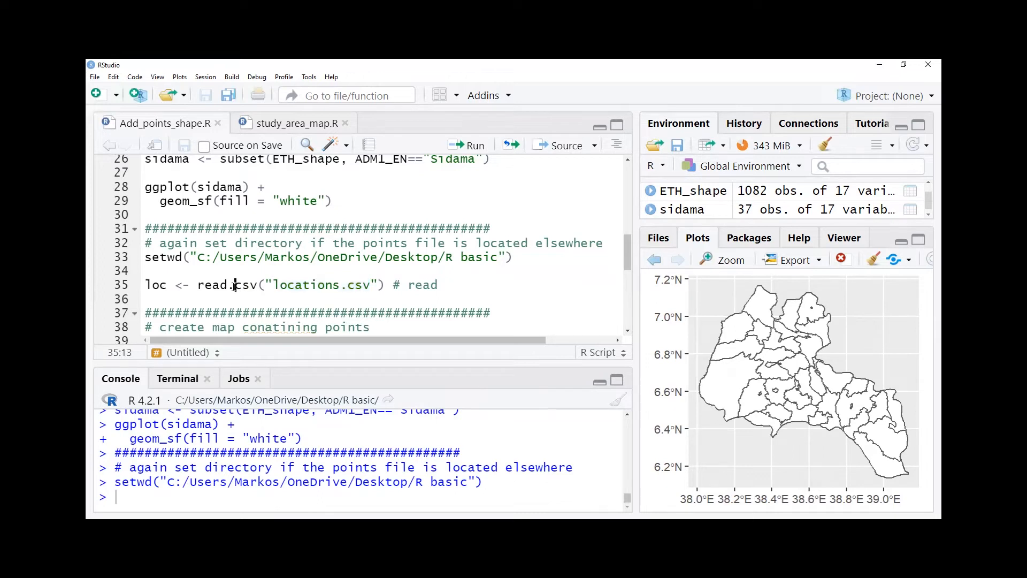
click(447, 284)
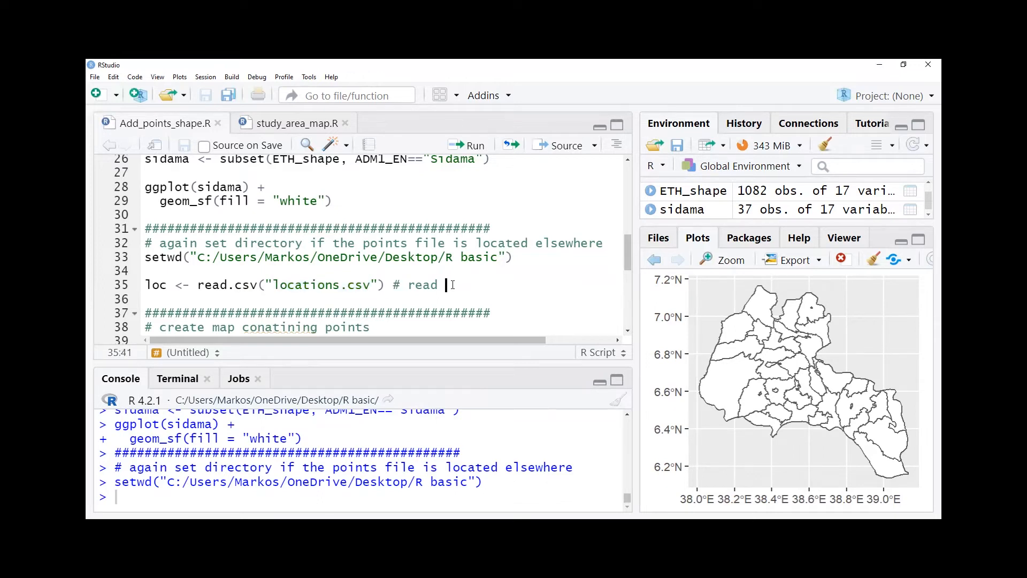
click(468, 146)
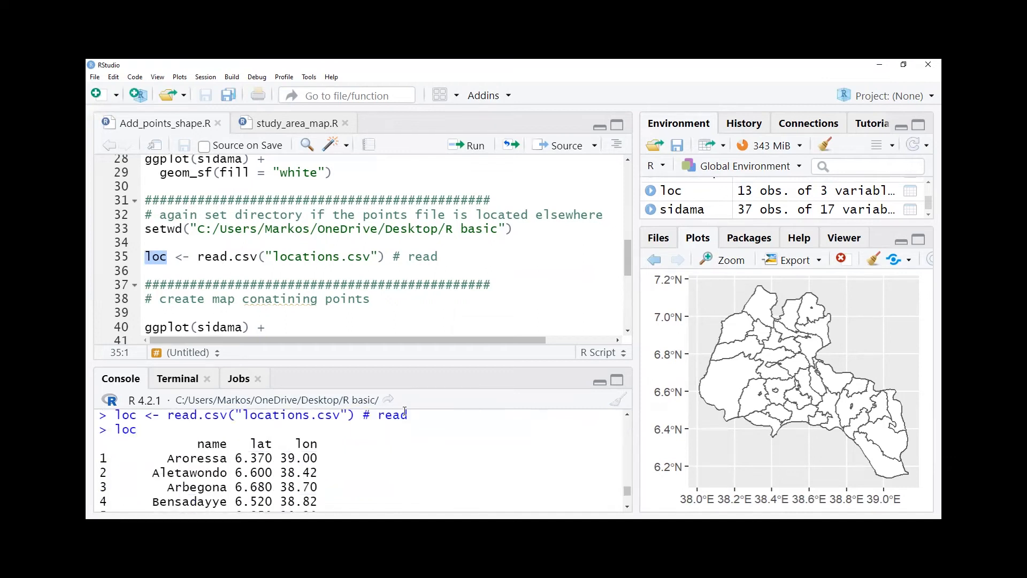
double_click(212, 443)
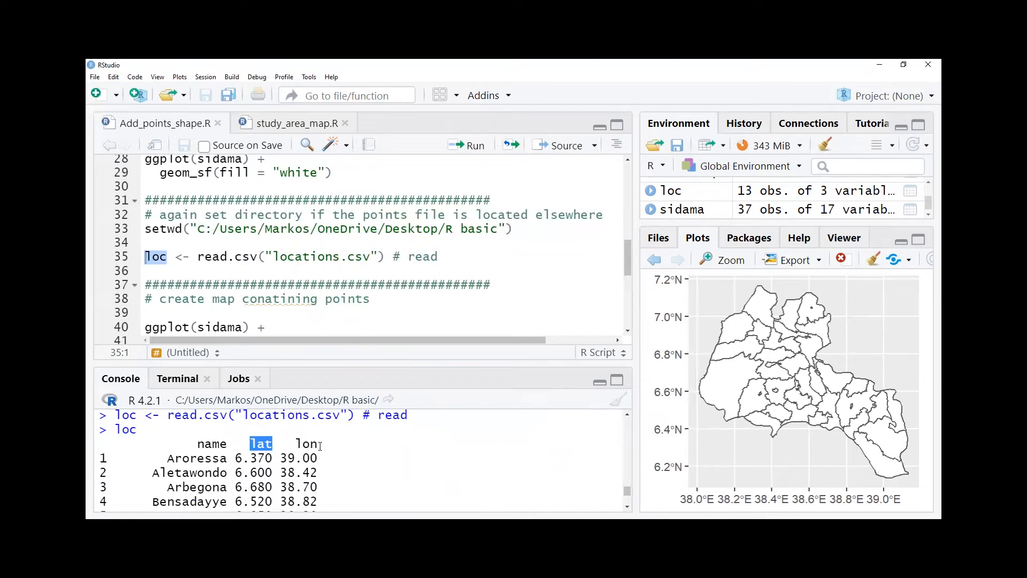
double_click(306, 444)
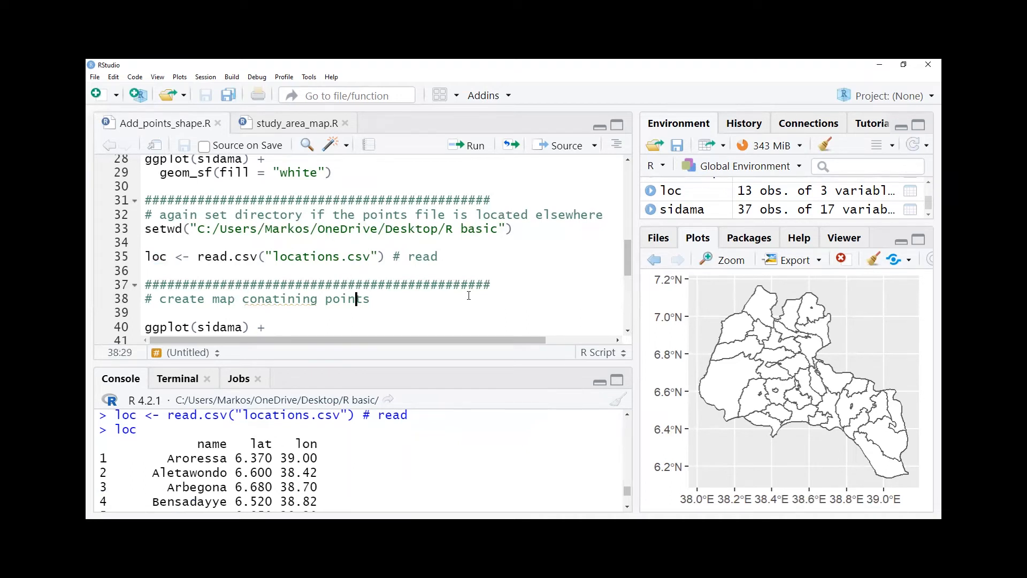
scroll(down, 3)
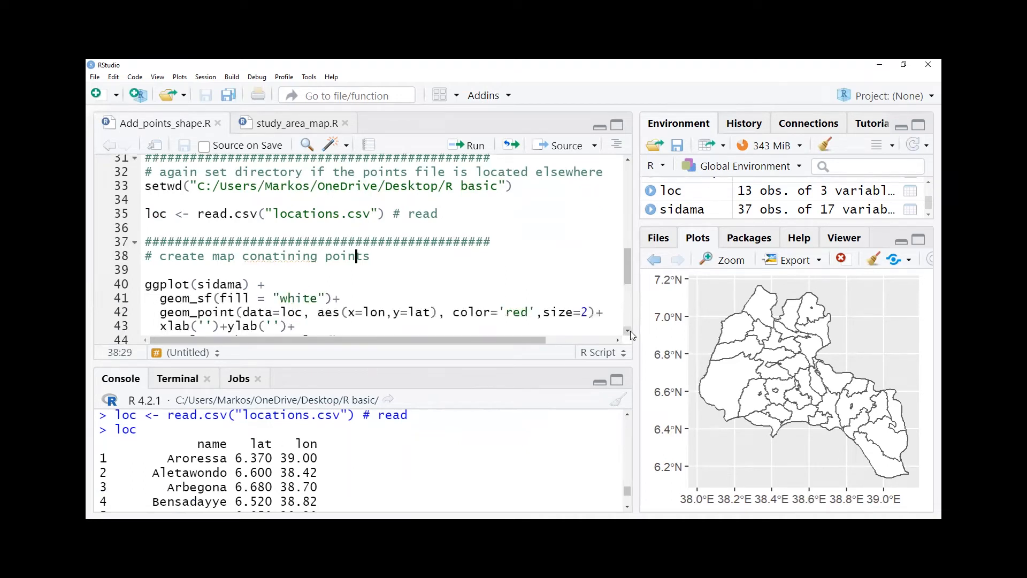
scroll(down, 3)
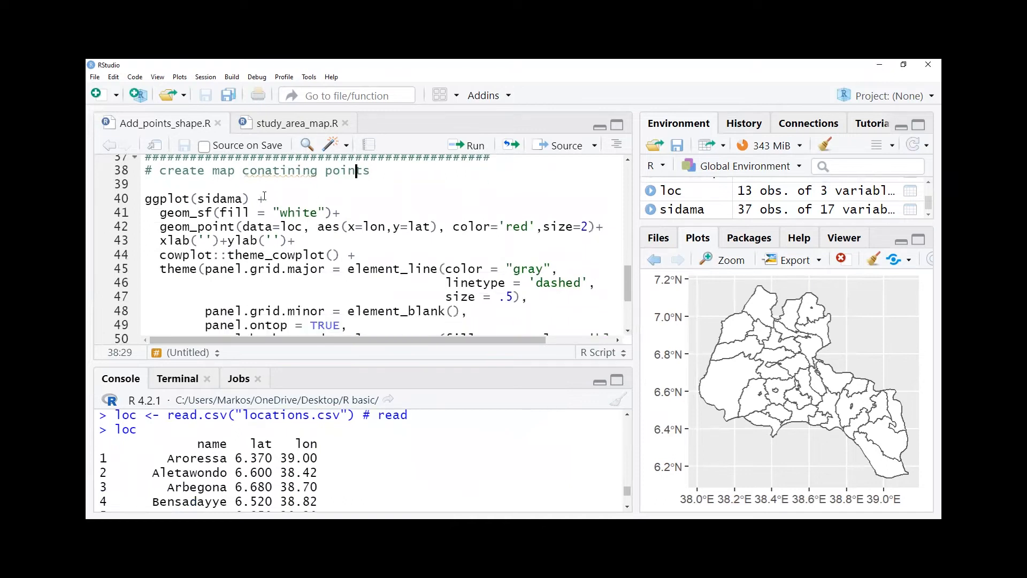
click(251, 198)
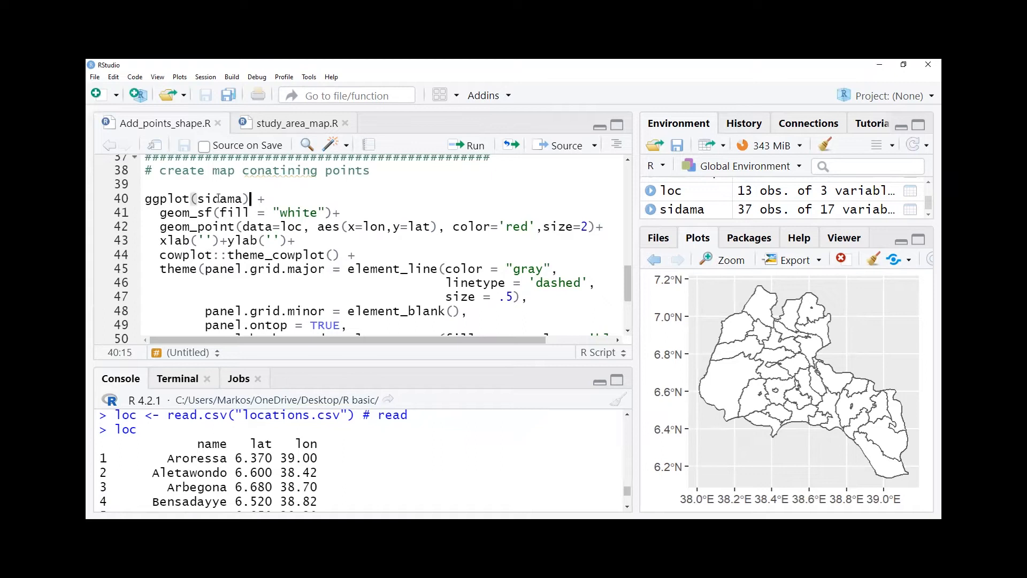
click(146, 199)
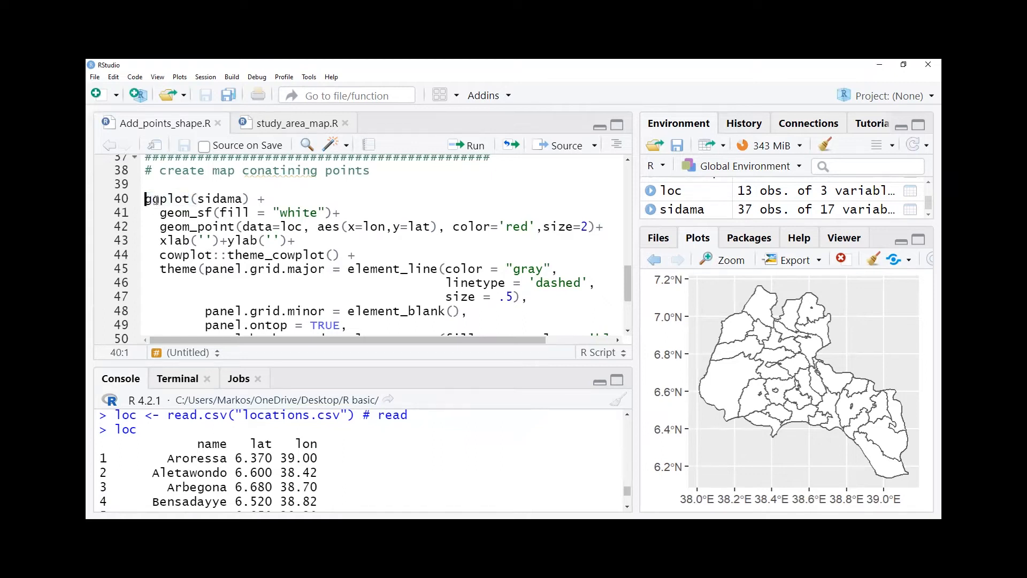
double_click(219, 198)
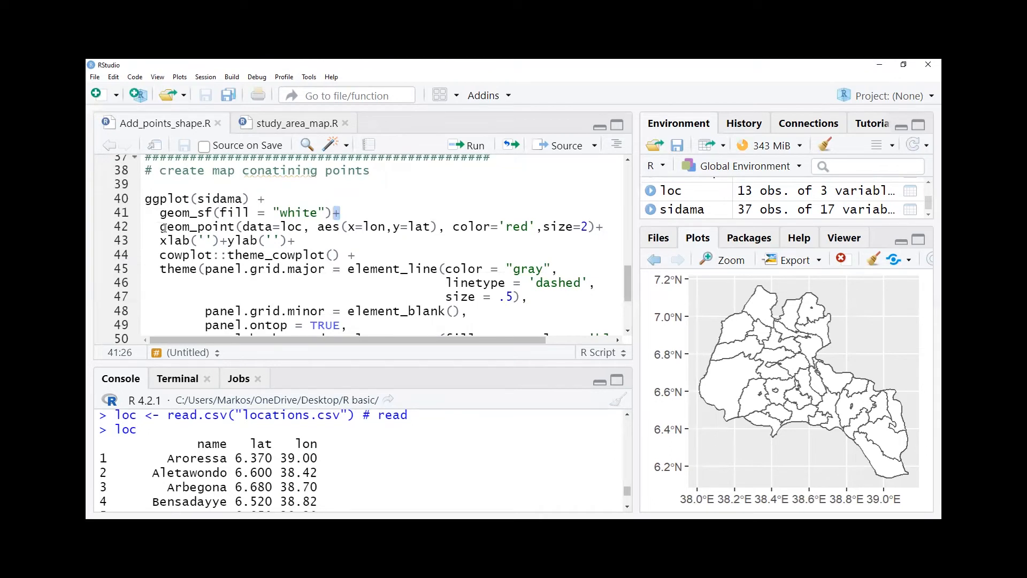
double_click(197, 226)
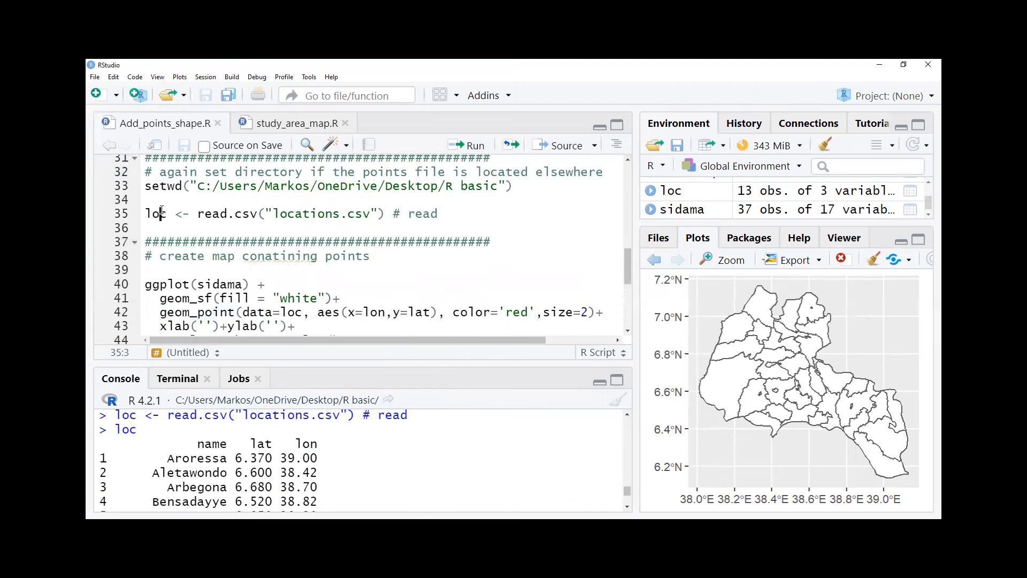
double_click(155, 214)
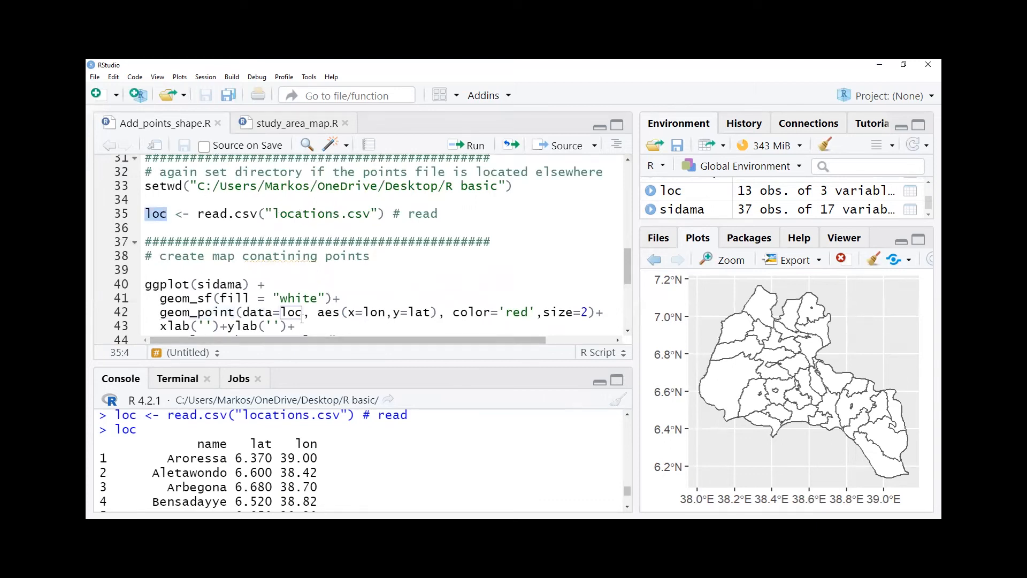
double_click(293, 312)
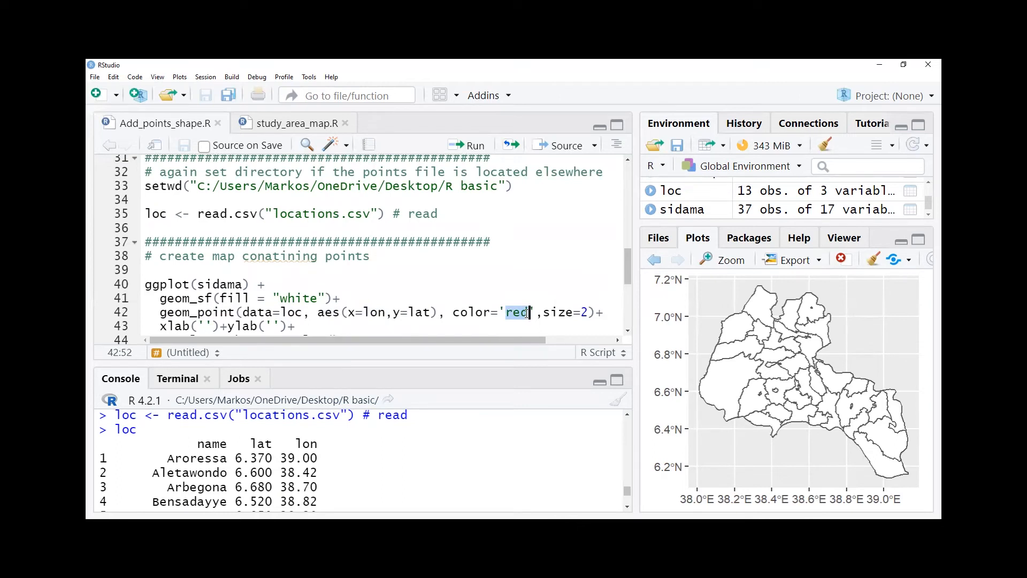
scroll(down, 3)
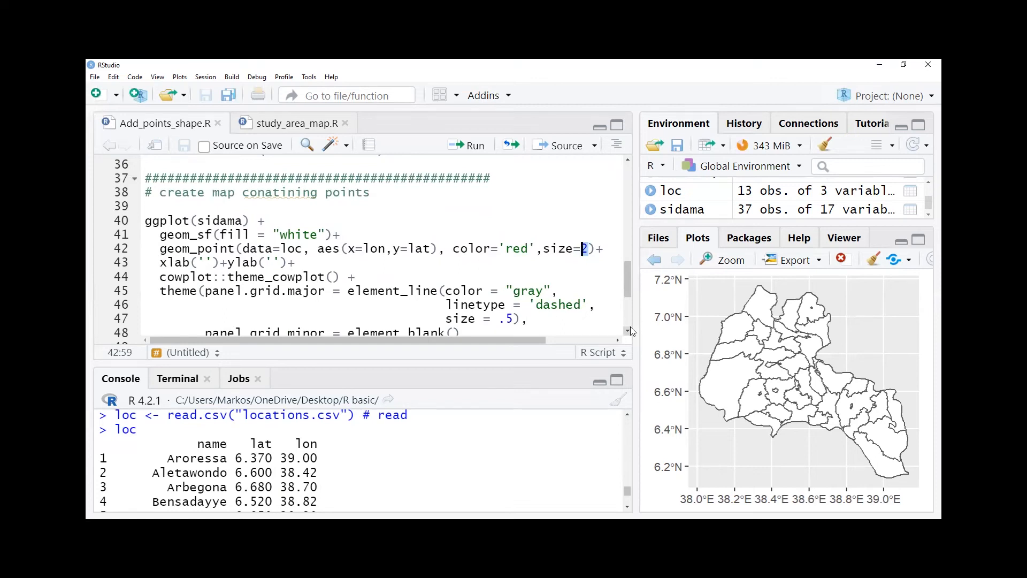
scroll(down, 3)
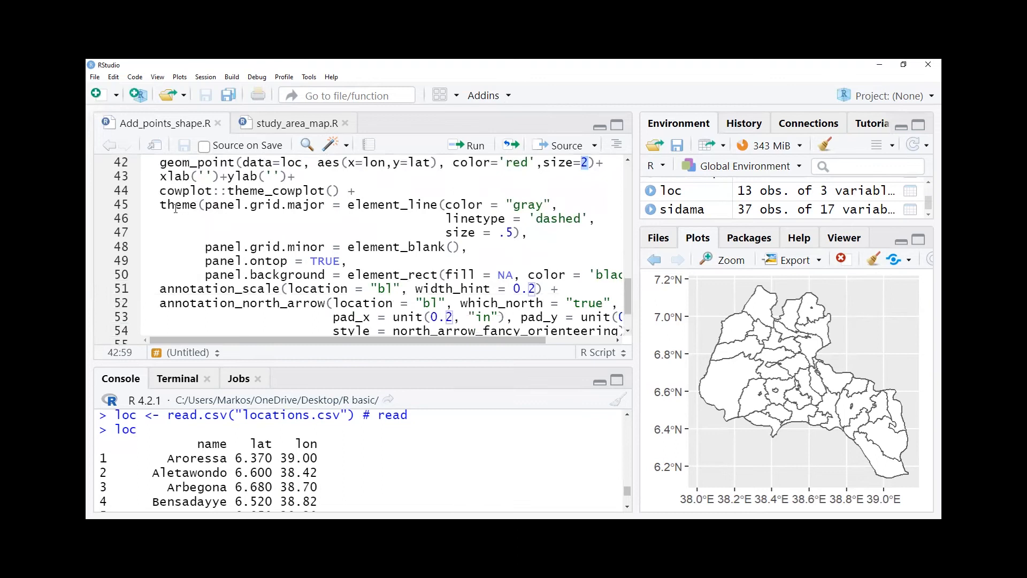
drag(160, 204, 432, 274)
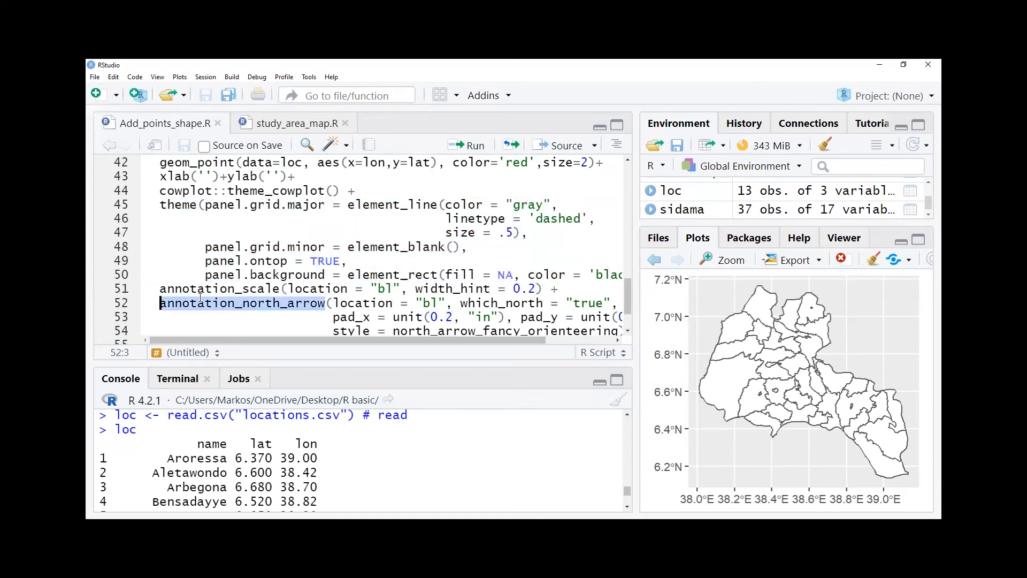
click(219, 289)
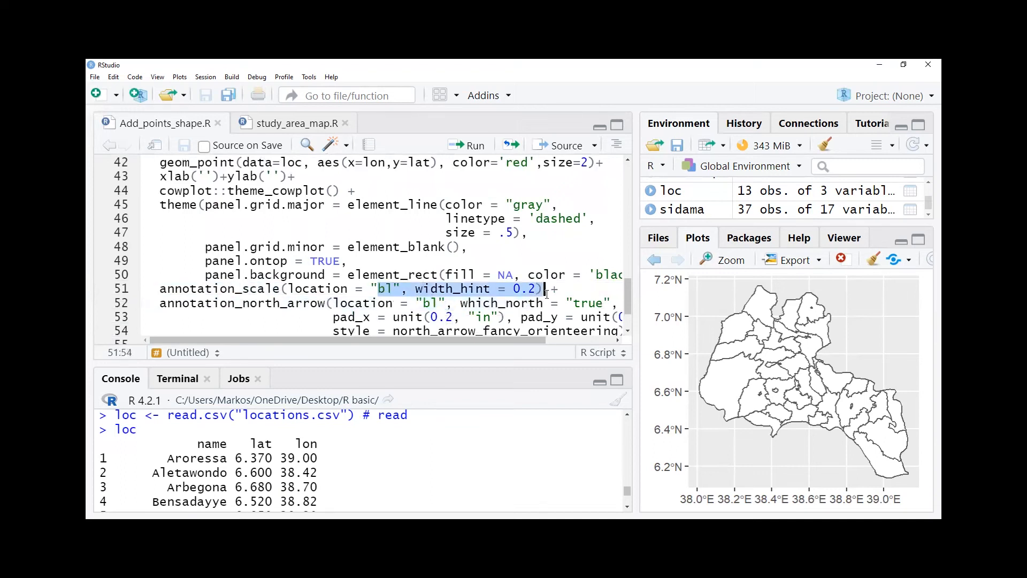
click(418, 303)
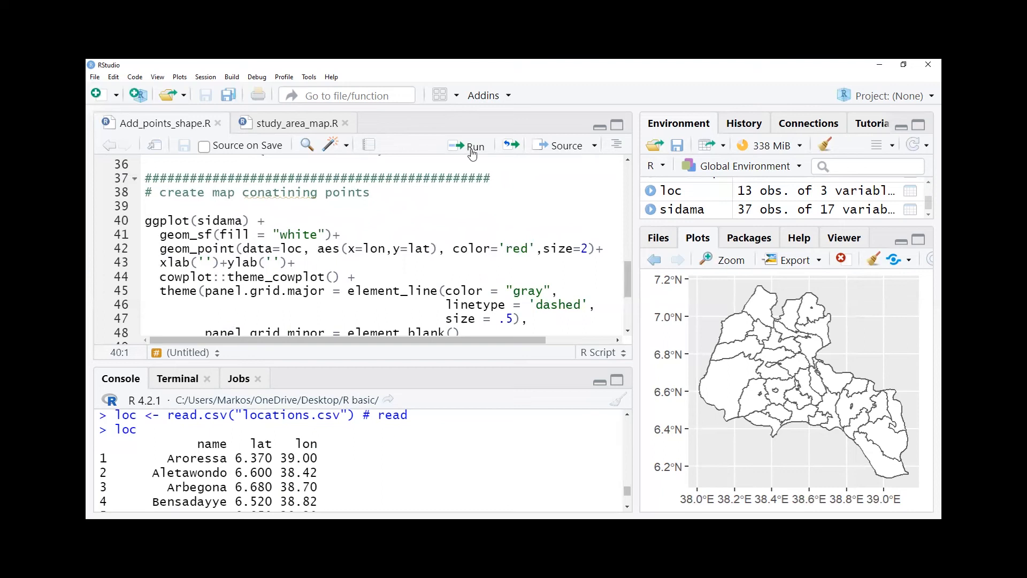
Run the ggplot block with red points, dashed grid, 20 km scale bar and north arrow
click(470, 146)
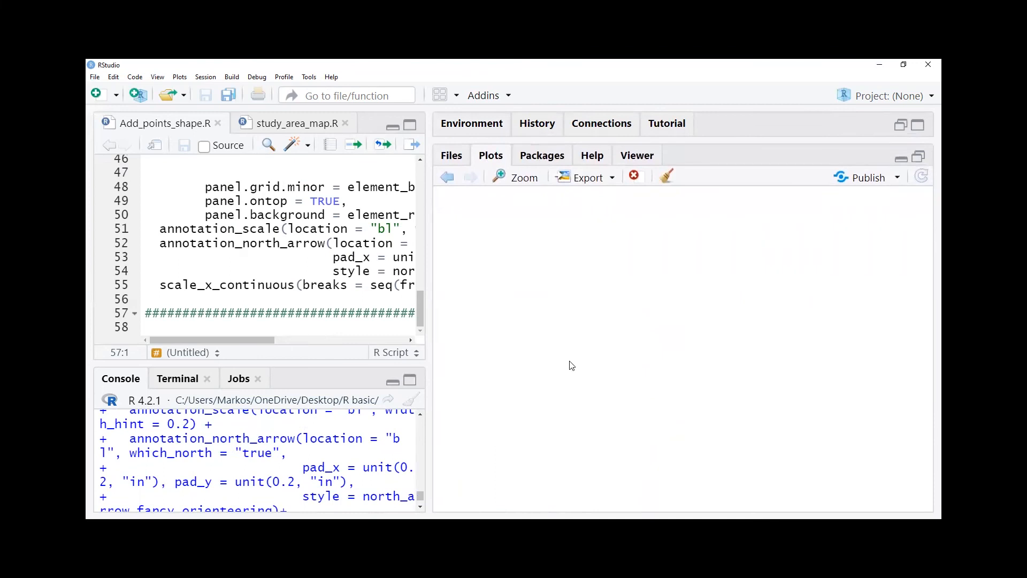
mouse_move(619, 361)
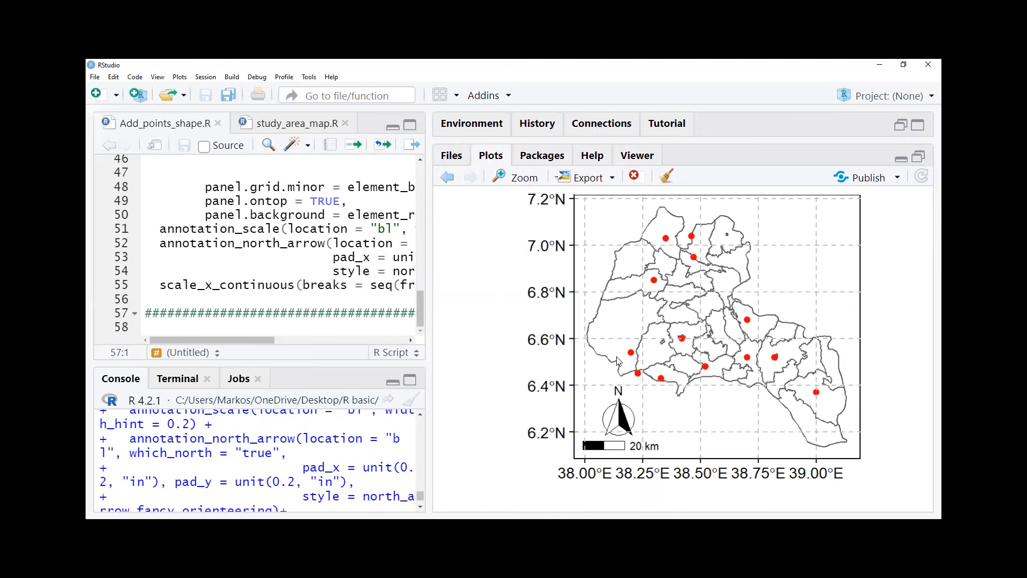
mouse_move(656, 378)
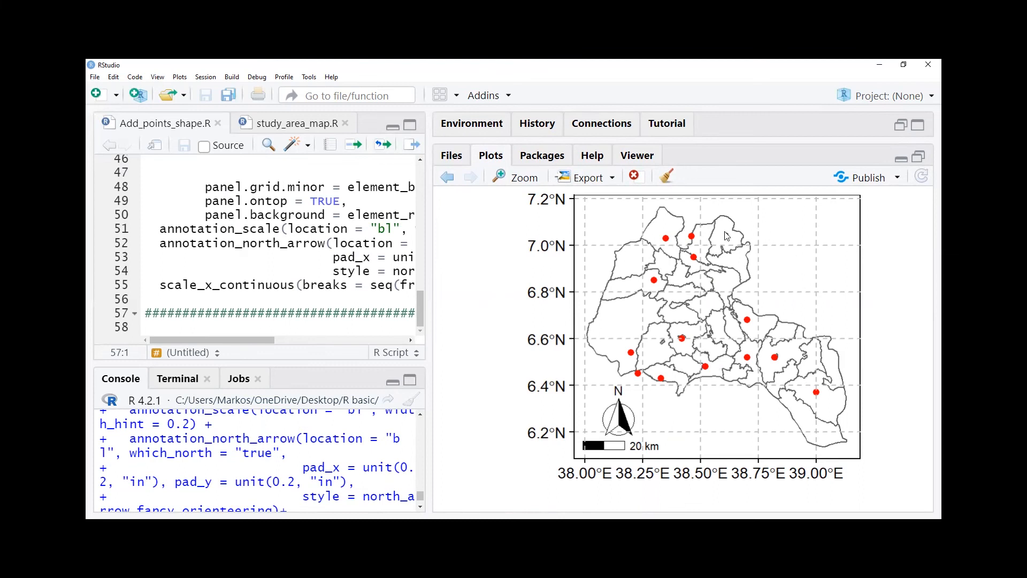
mouse_move(773, 350)
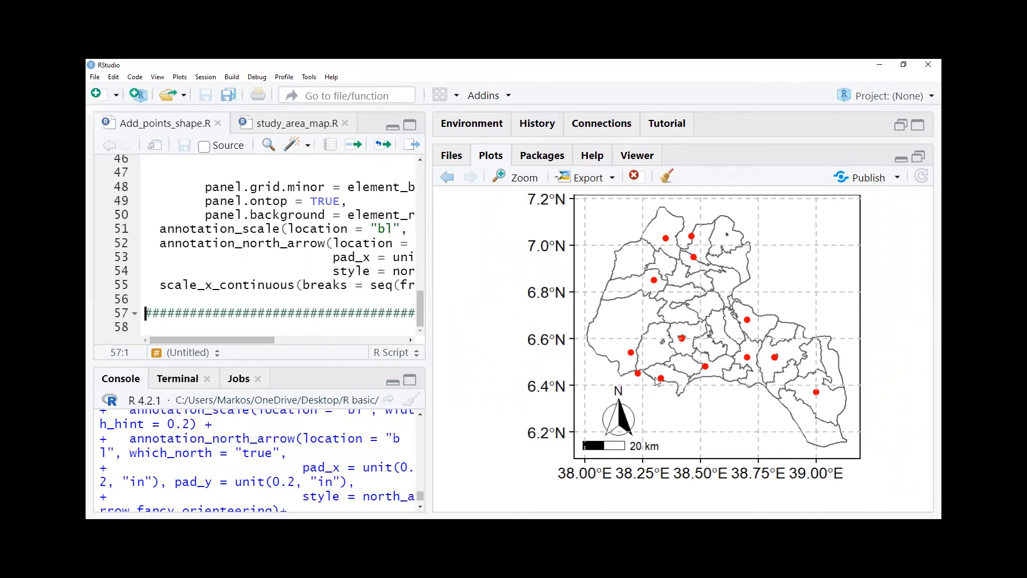
mouse_move(622, 385)
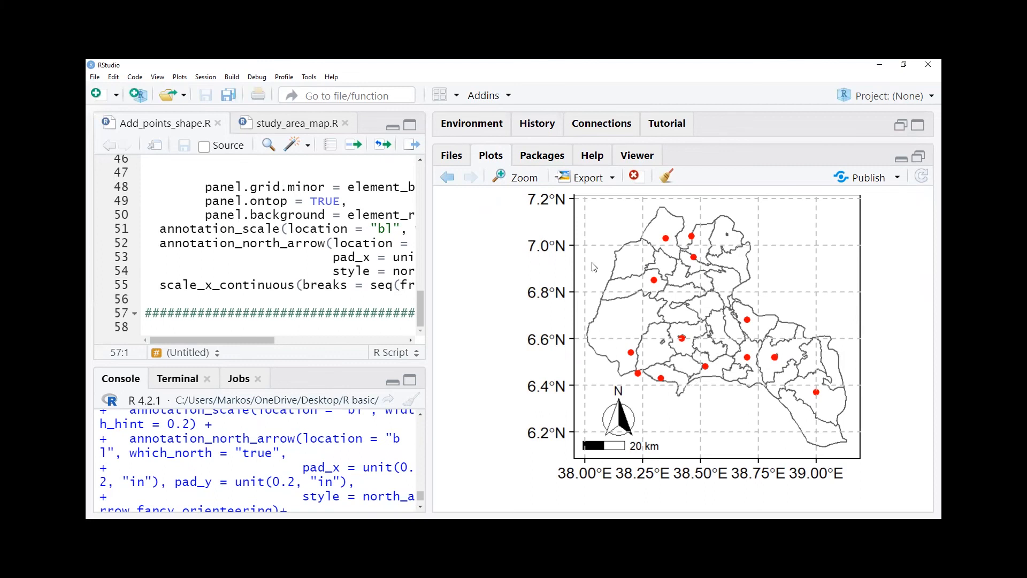
mouse_move(764, 332)
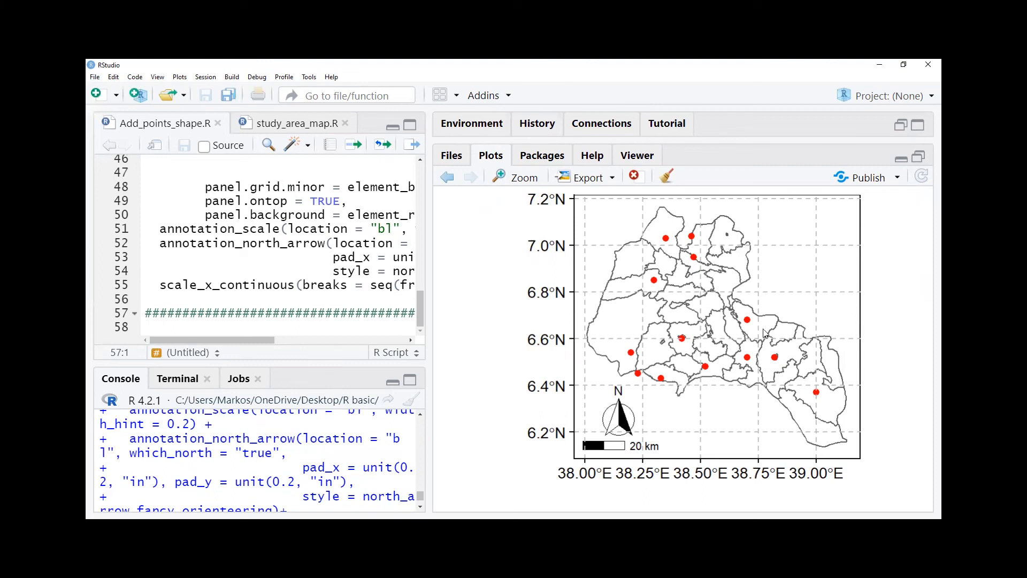
mouse_move(458, 496)
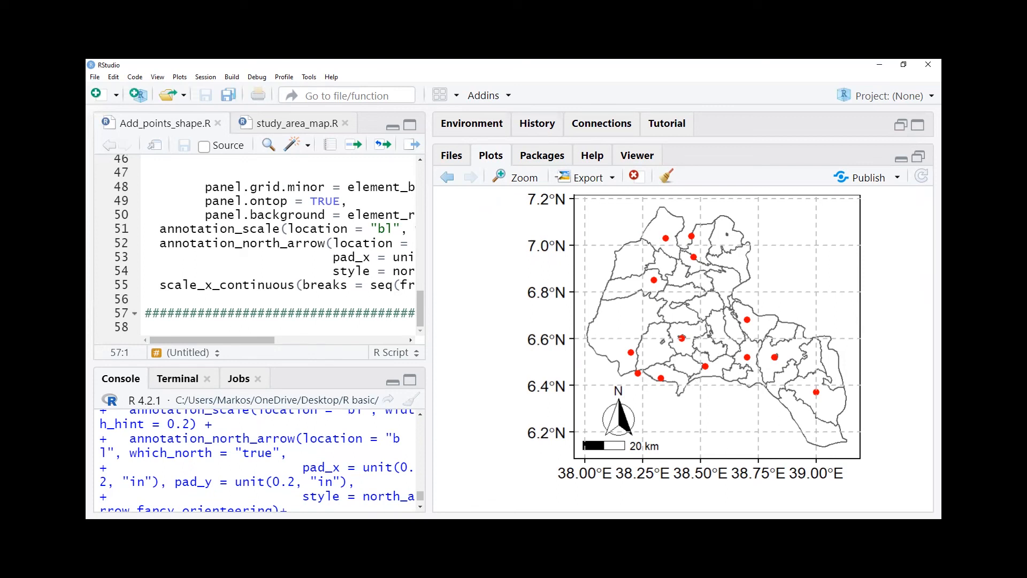
mouse_move(716, 391)
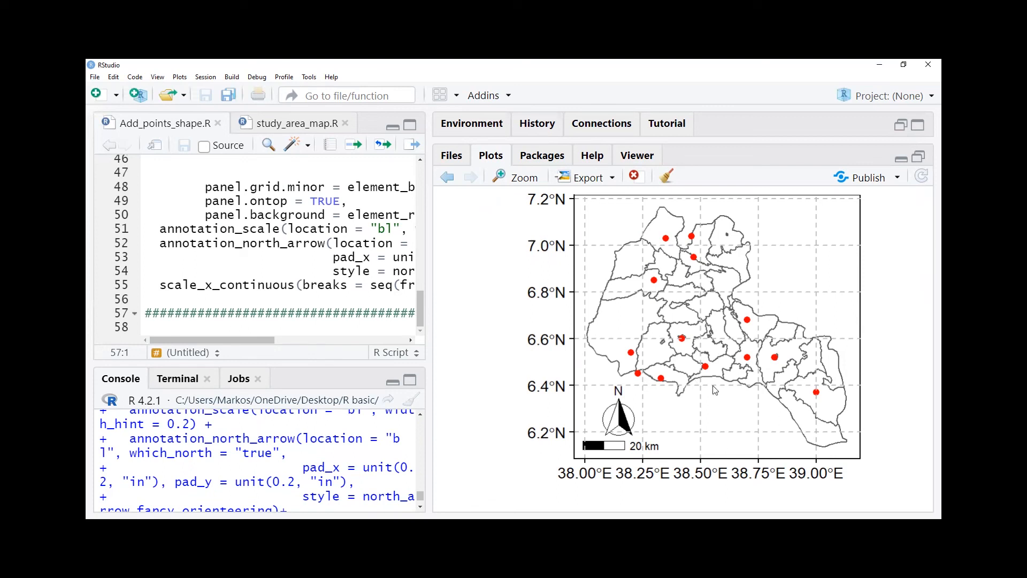